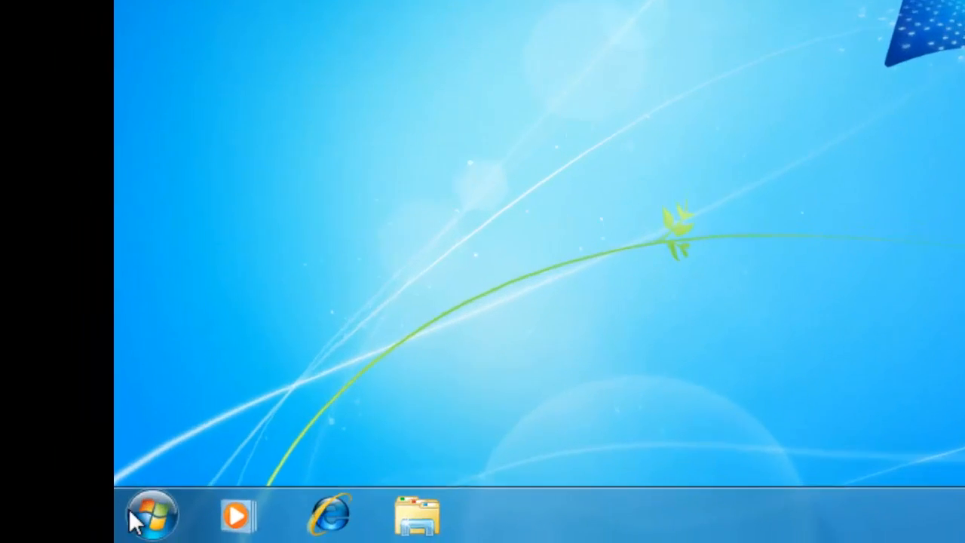
Dismiss the version information, then open Computer's Properties to check the Windows edition
{"action": "left_click", "coordinate": [151, 518]}
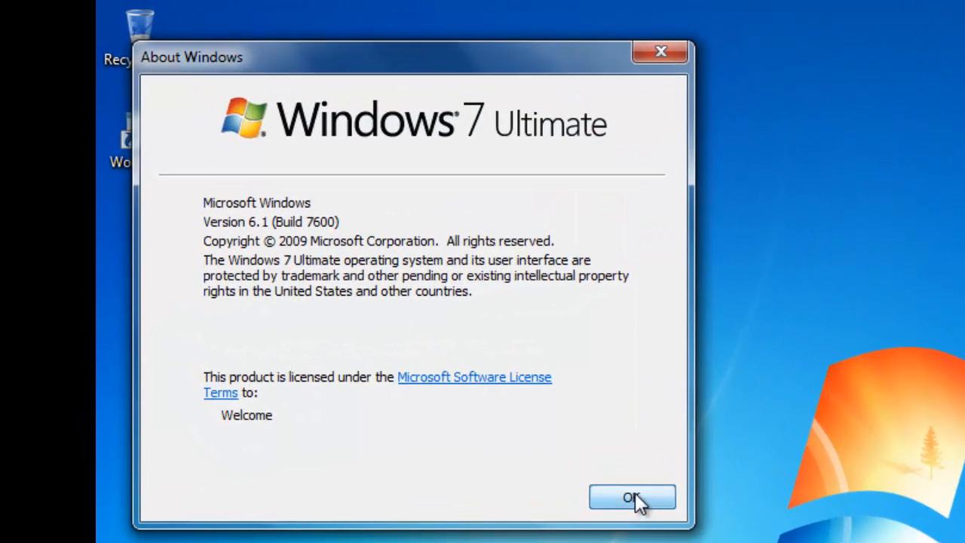
{"action": "left_click", "coordinate": [632, 497]}
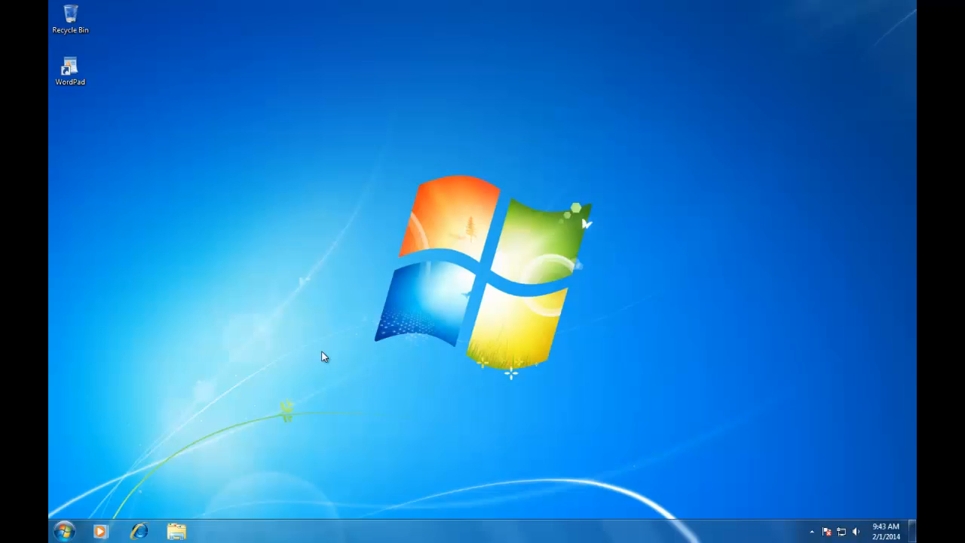
{"action": "mouse_move", "coordinate": [187, 422]}
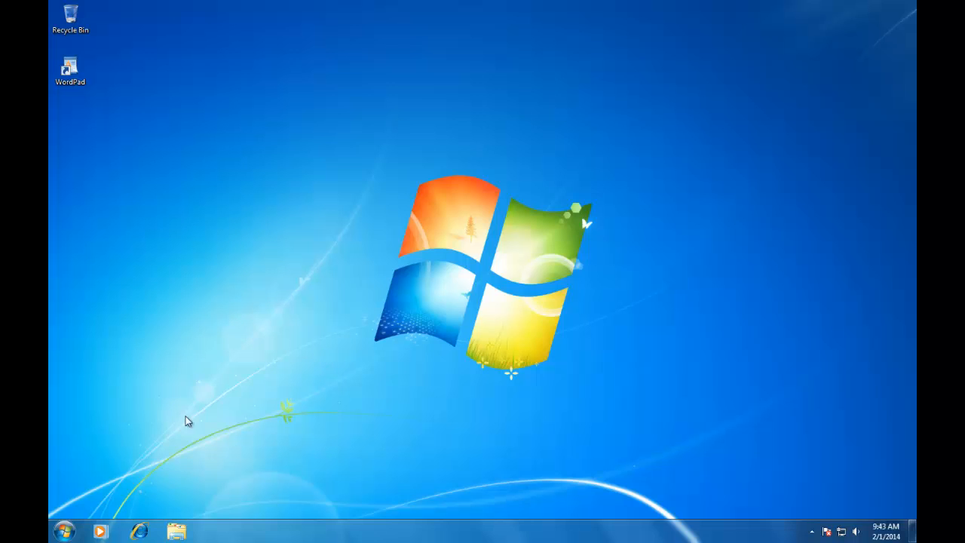
{"action": "left_click", "coordinate": [67, 531]}
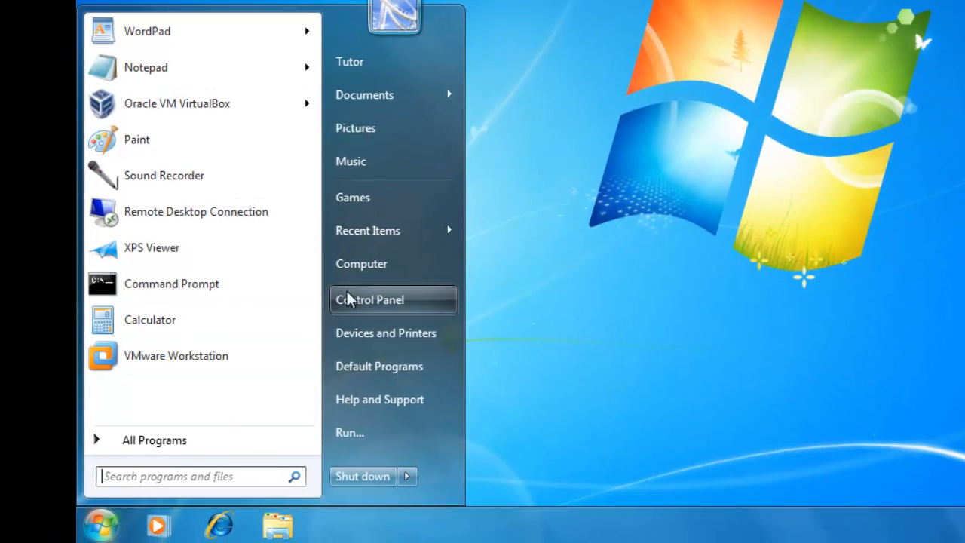
{"action": "right_click", "coordinate": [361, 263]}
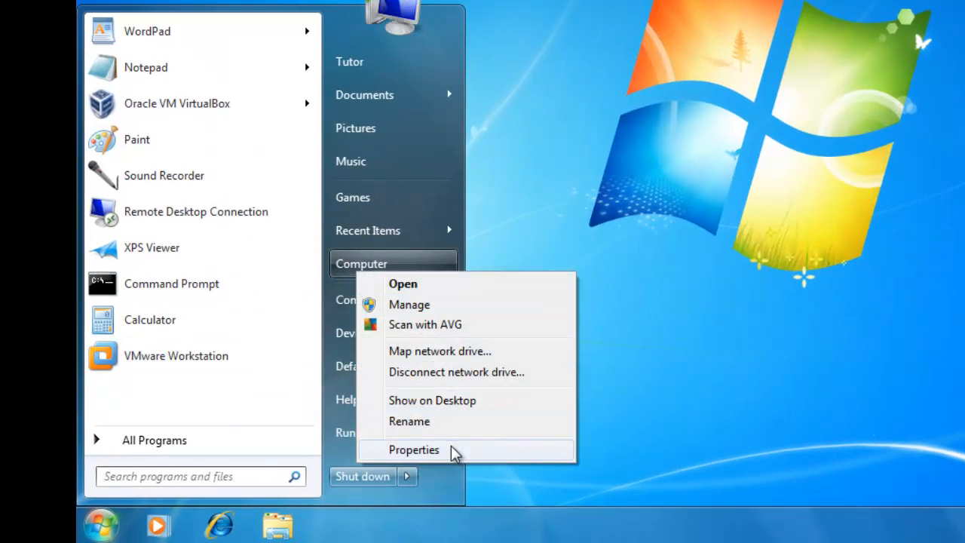
{"action": "left_click", "coordinate": [412, 449]}
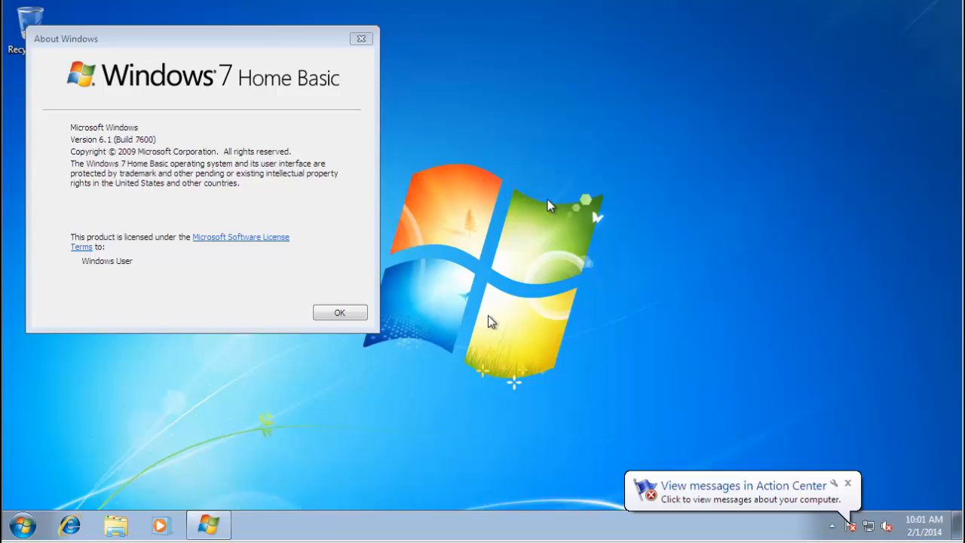
{"action": "mouse_move", "coordinate": [552, 198]}
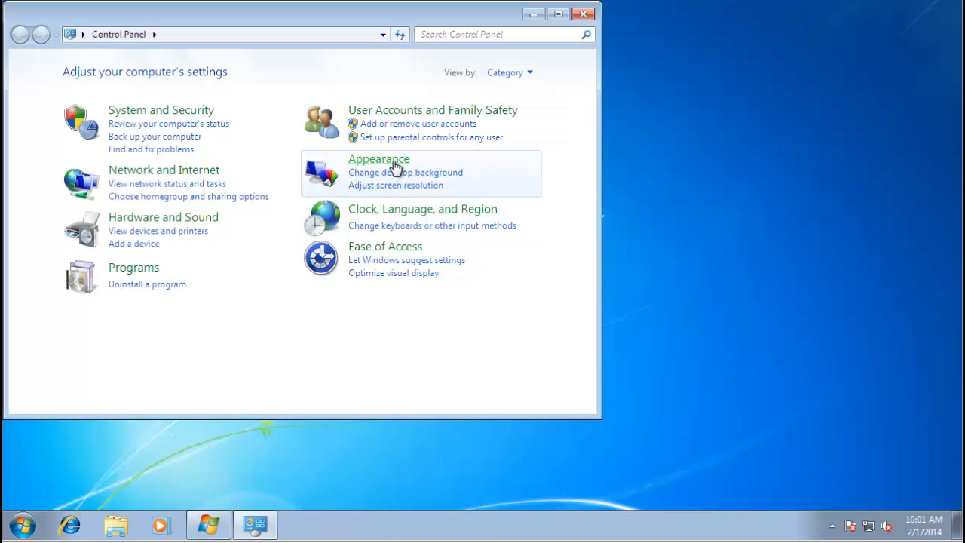
Browse Control Panel's Appearance category, then close the Control Panel window
{"action": "left_click", "coordinate": [379, 159]}
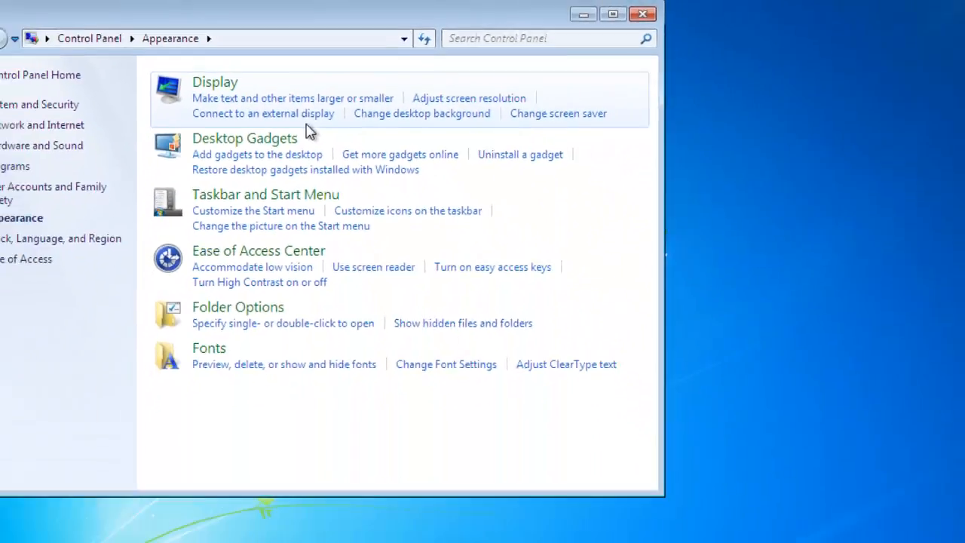
{"action": "left_click", "coordinate": [642, 15]}
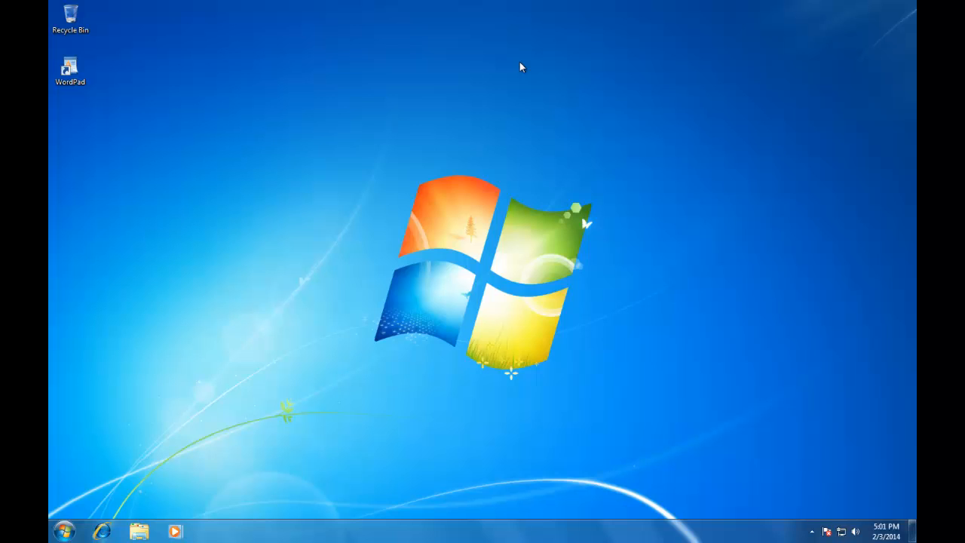
Choose Personalize from the desktop's right-click menu to show the theme gallery
{"action": "right_click", "coordinate": [521, 66]}
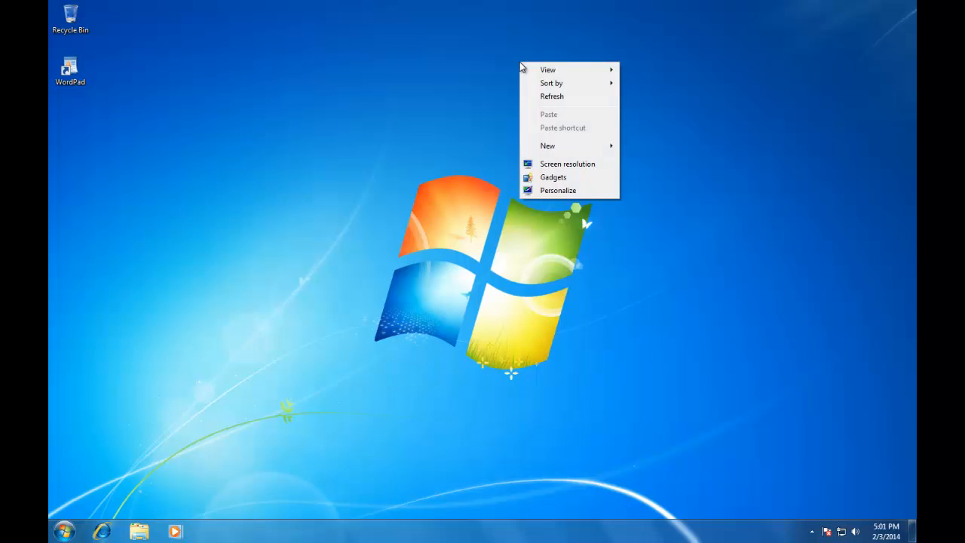
{"action": "mouse_move", "coordinate": [537, 193]}
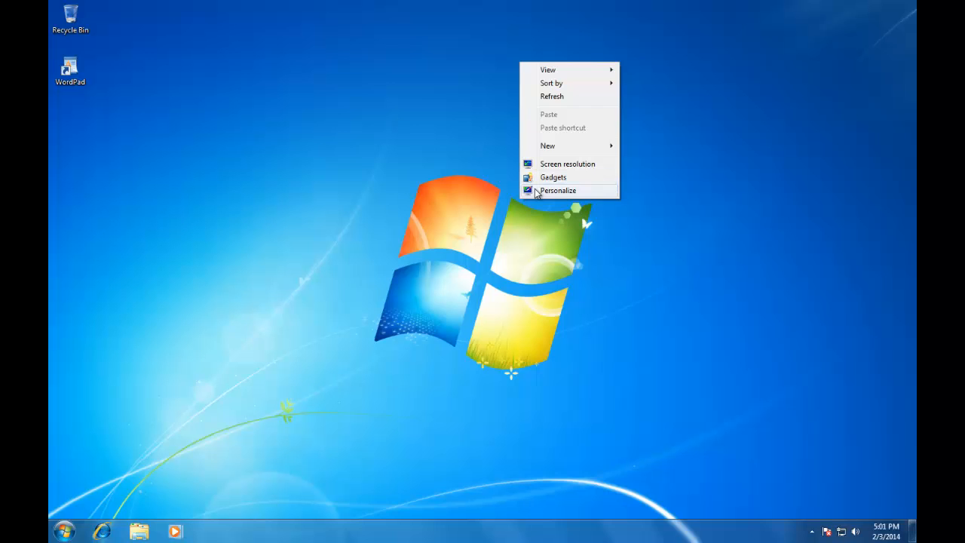
{"action": "left_click", "coordinate": [559, 190]}
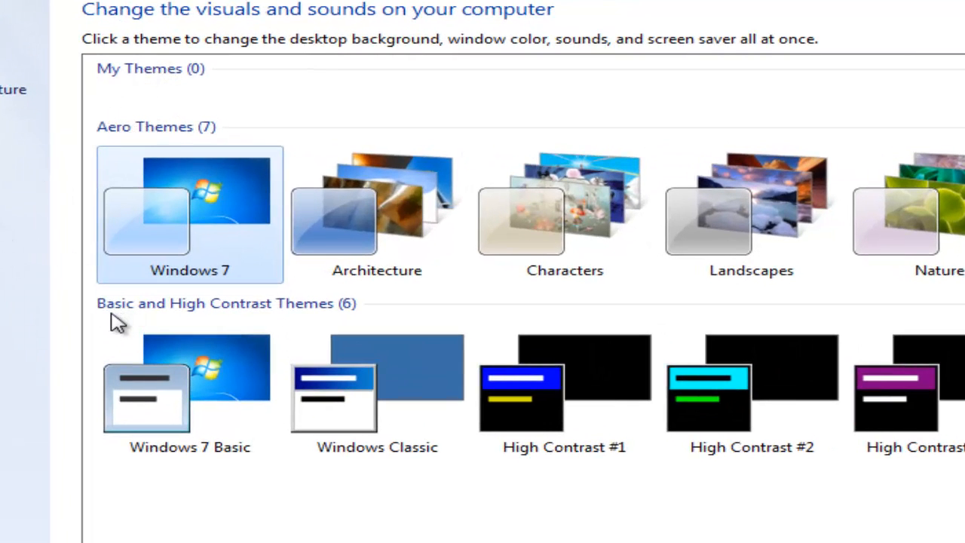
{"action": "mouse_move", "coordinate": [44, 294]}
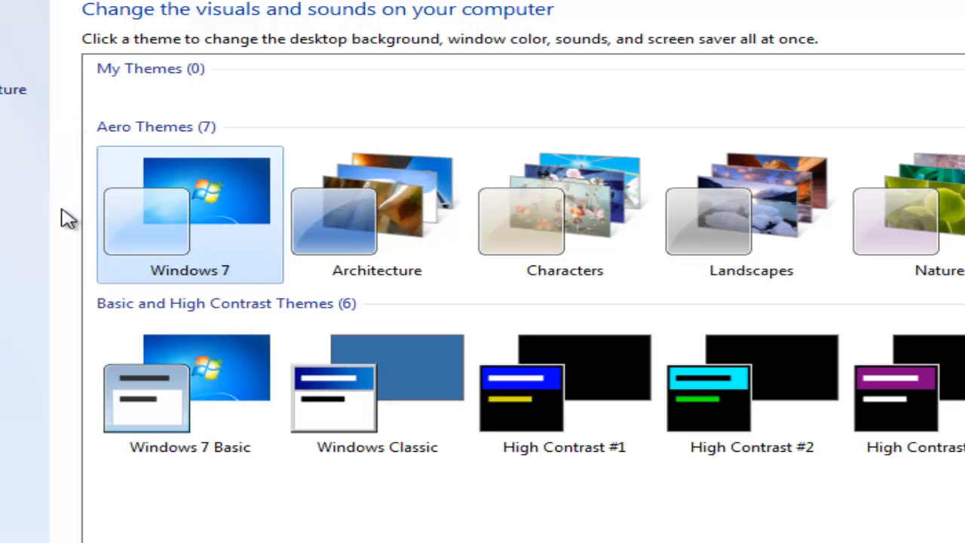
{"action": "mouse_move", "coordinate": [151, 92]}
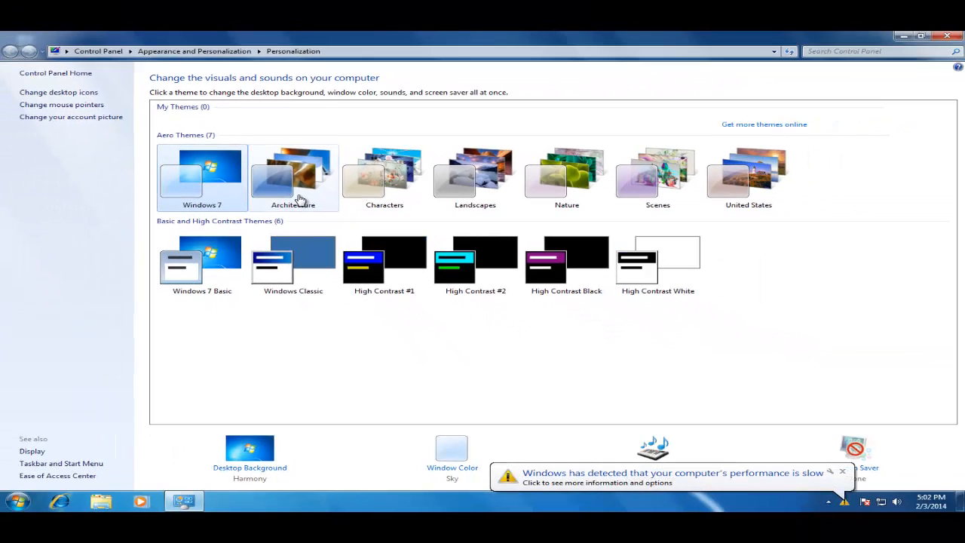
{"action": "mouse_move", "coordinate": [304, 192]}
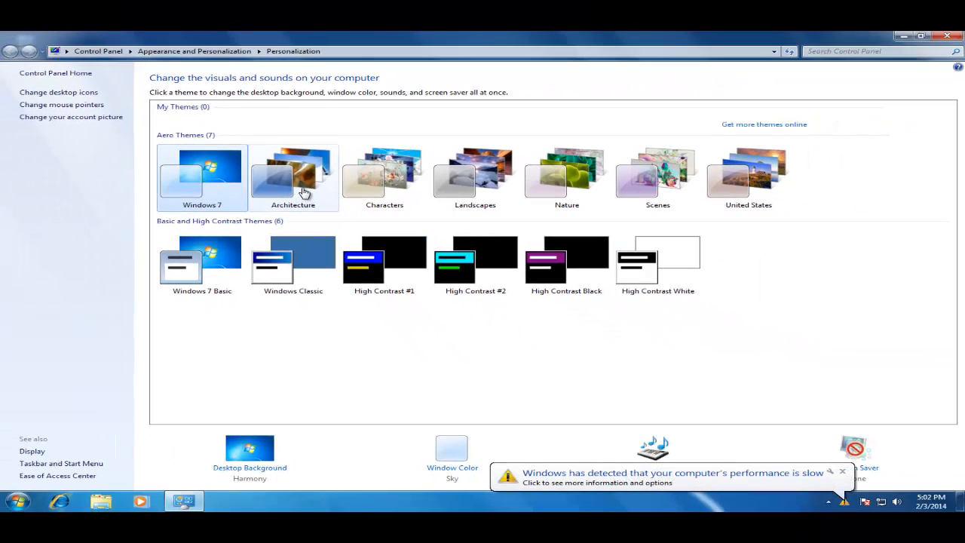
Preview Architecture, Characters, Landscapes and Nature themes, apply Scenes, and minimize Personalization
{"action": "left_click", "coordinate": [292, 177]}
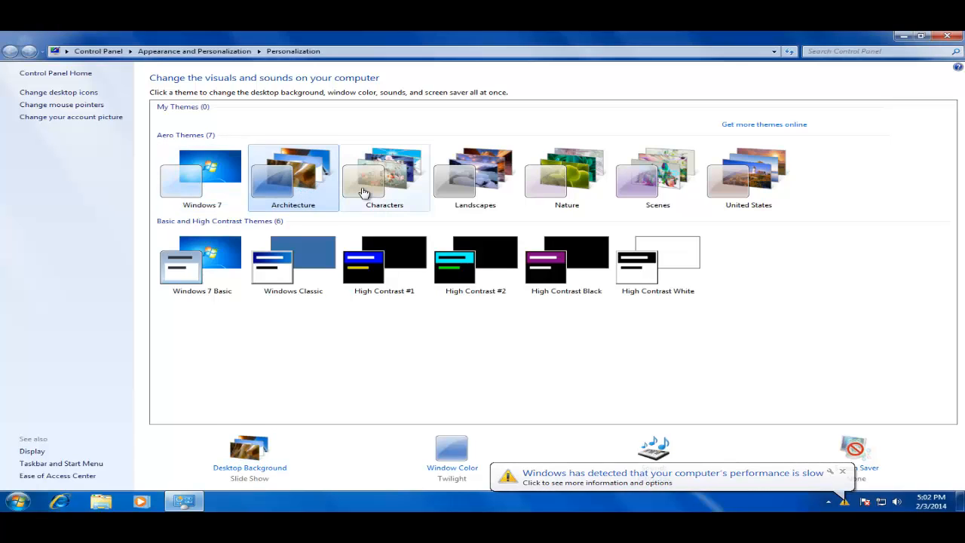
{"action": "left_click", "coordinate": [386, 177]}
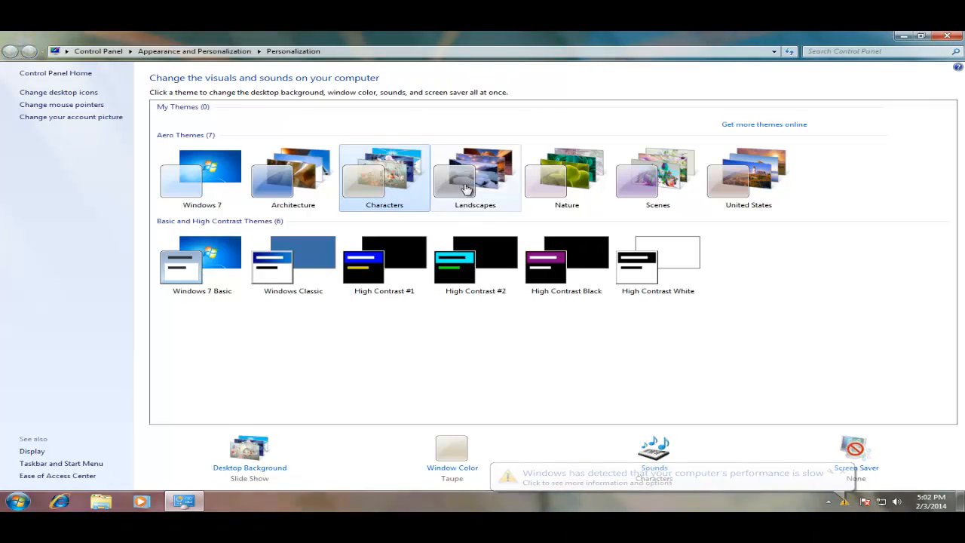
{"action": "left_click", "coordinate": [475, 177]}
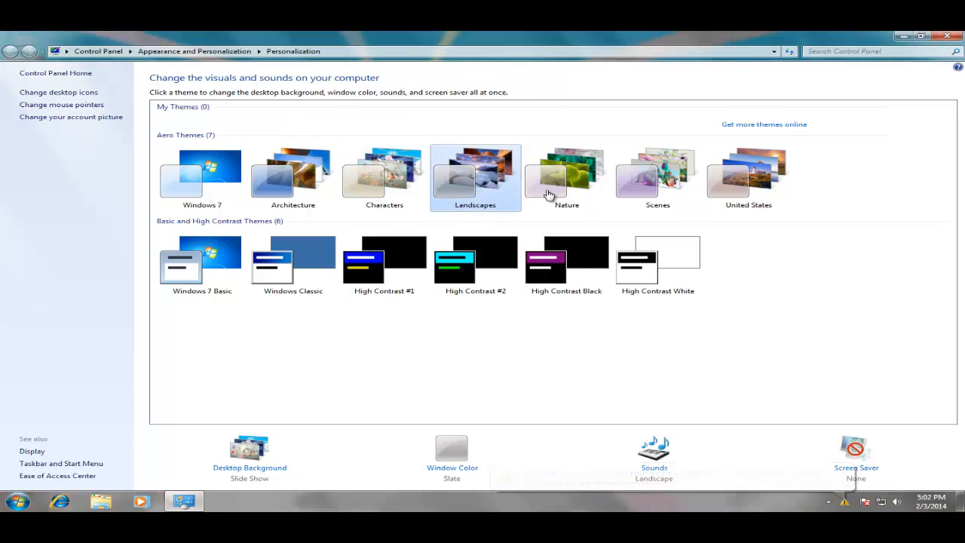
{"action": "left_click", "coordinate": [566, 177]}
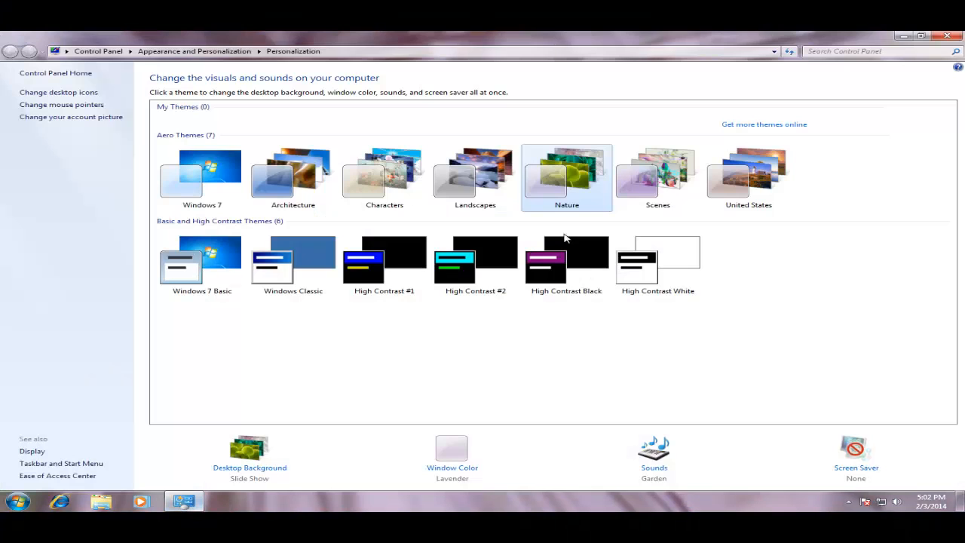
{"action": "left_click", "coordinate": [657, 177]}
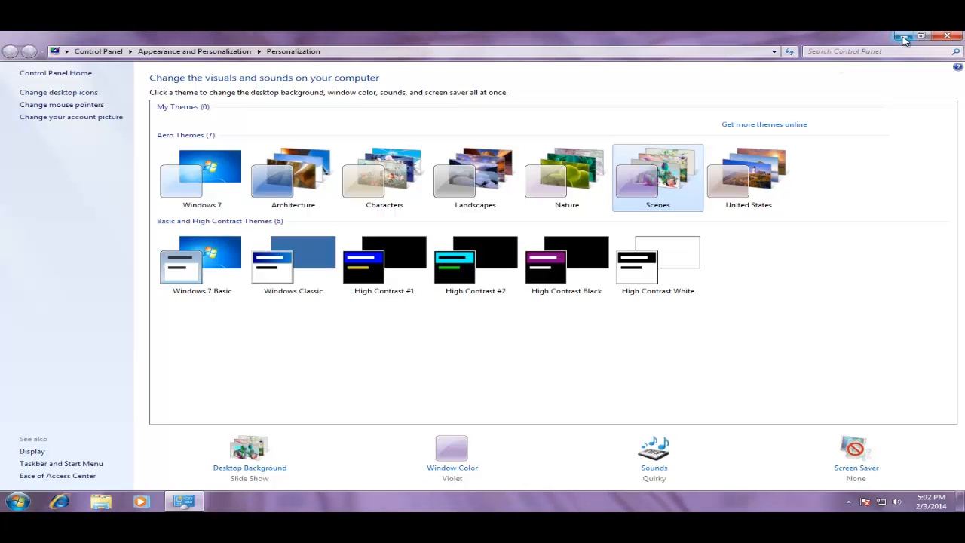
{"action": "left_click", "coordinate": [902, 36]}
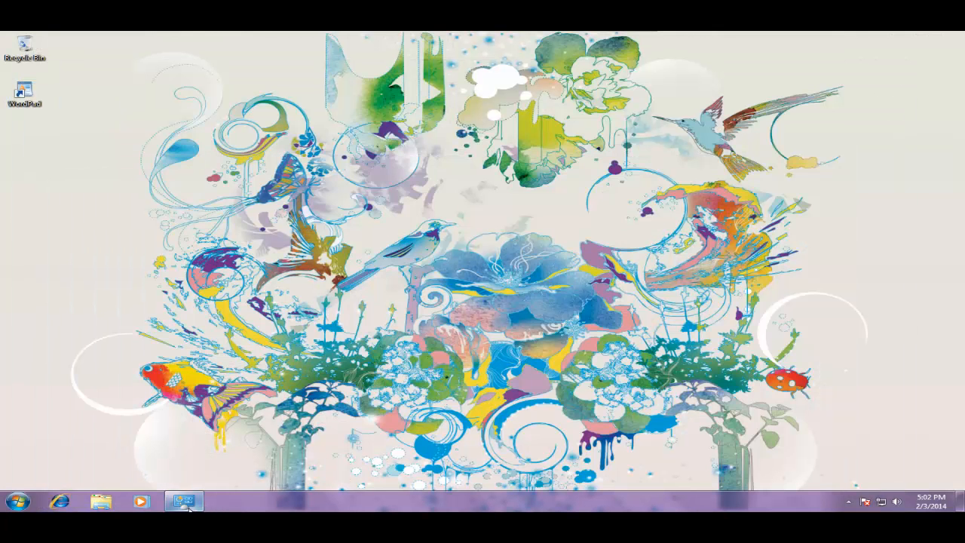
Bring a program window forward from the taskbar
{"action": "left_click", "coordinate": [184, 502]}
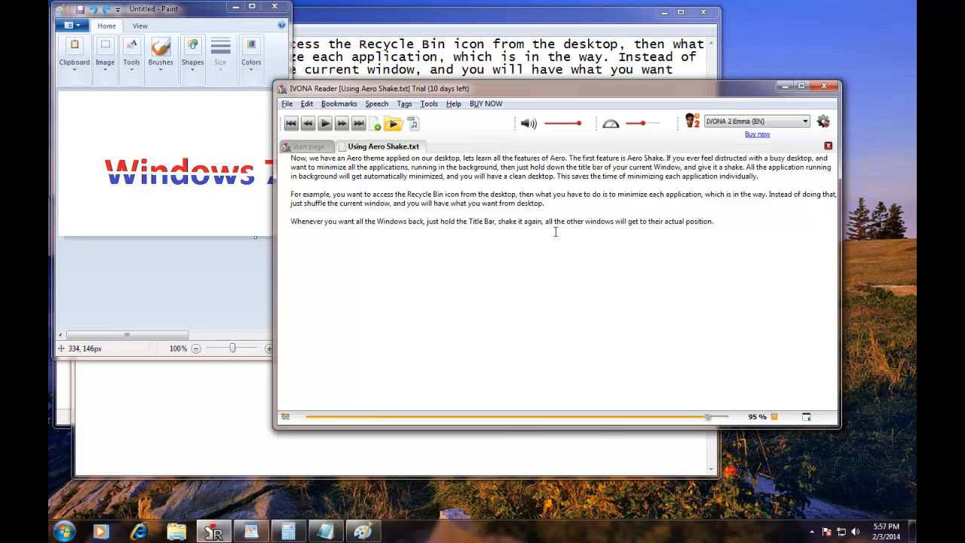
{"action": "mouse_move", "coordinate": [555, 221]}
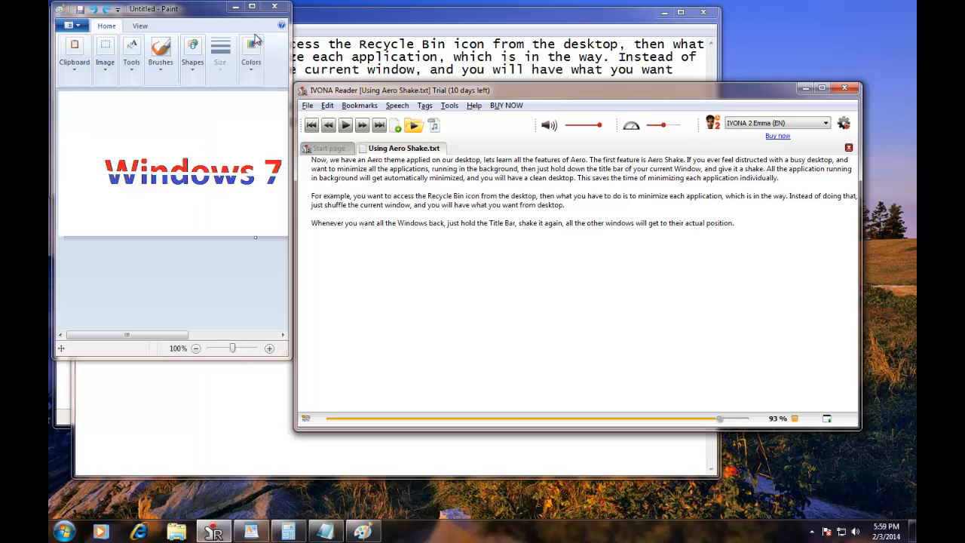
{"action": "mouse_move", "coordinate": [258, 33]}
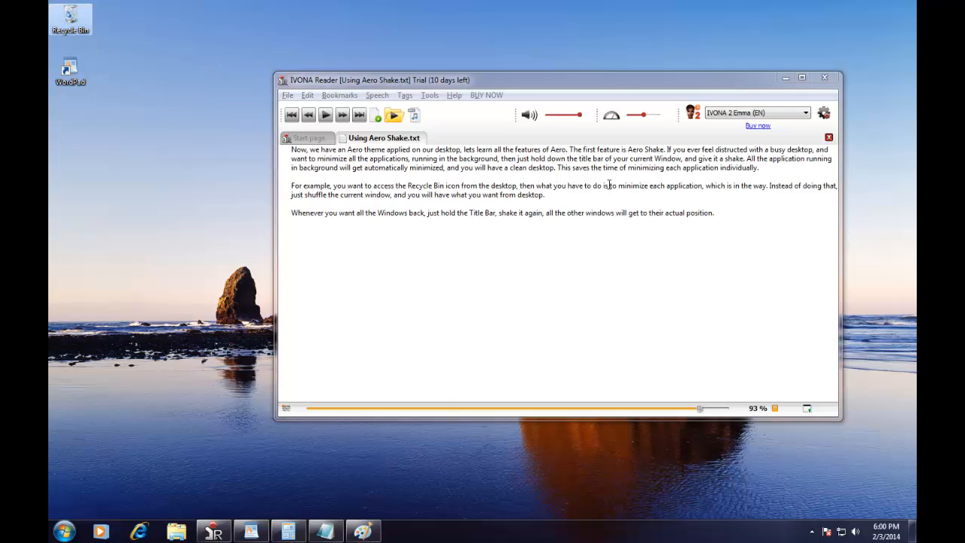
{"action": "mouse_move", "coordinate": [570, 82]}
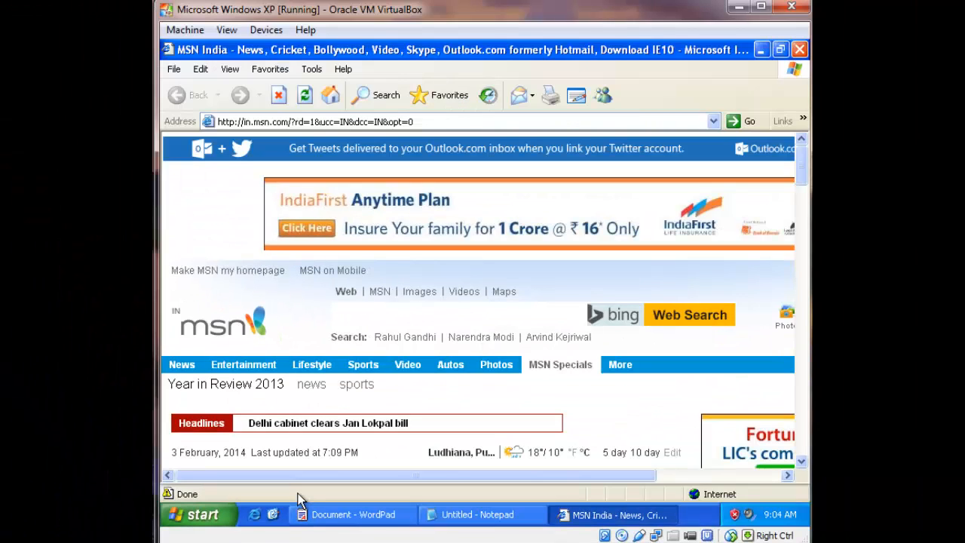
{"action": "mouse_move", "coordinate": [273, 522]}
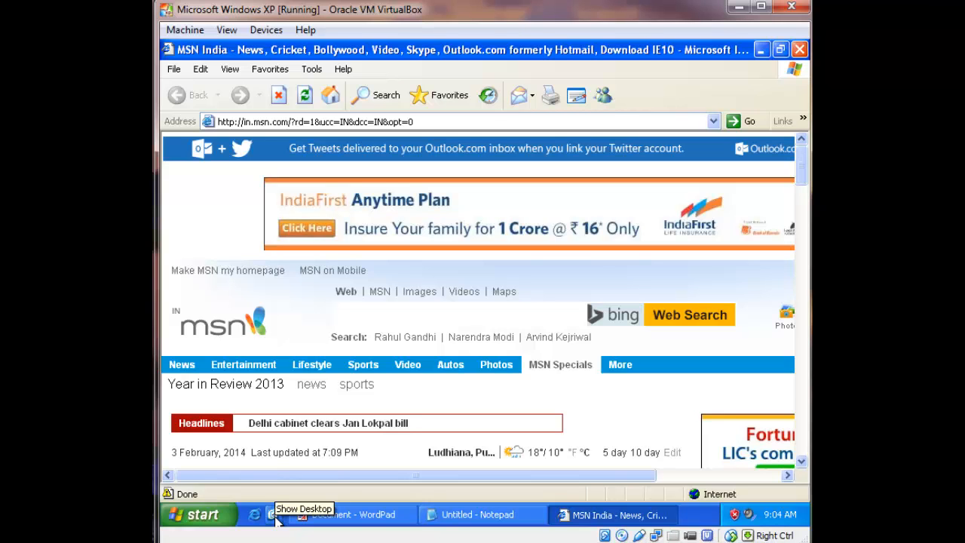
Clear all Windows XP guest windows with the Quick Launch Show Desktop icon
{"action": "left_click", "coordinate": [275, 514]}
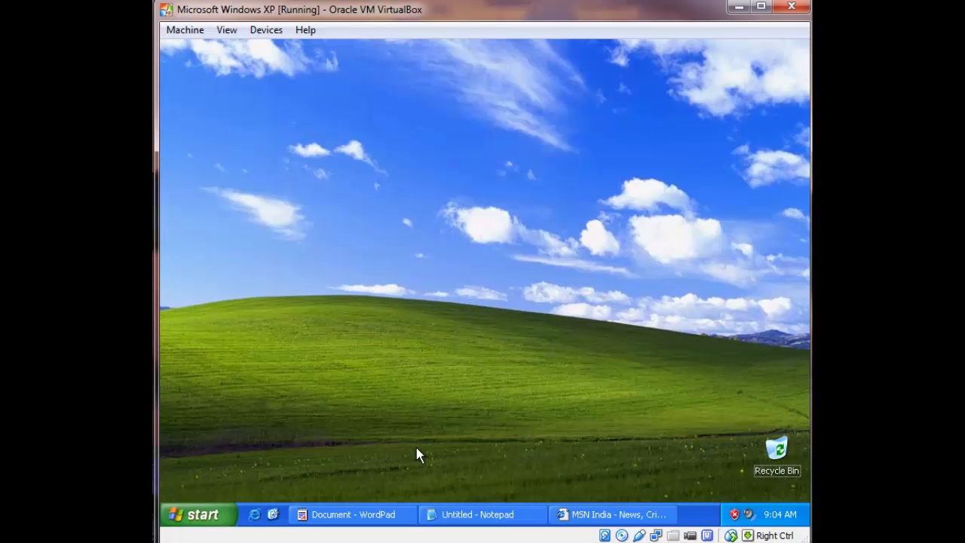
{"action": "mouse_move", "coordinate": [302, 511]}
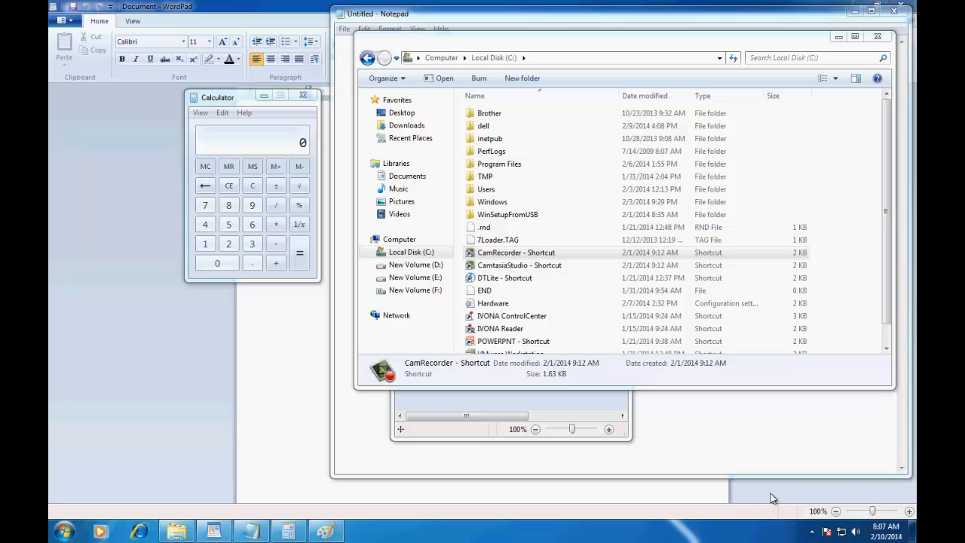
{"action": "mouse_move", "coordinate": [902, 513]}
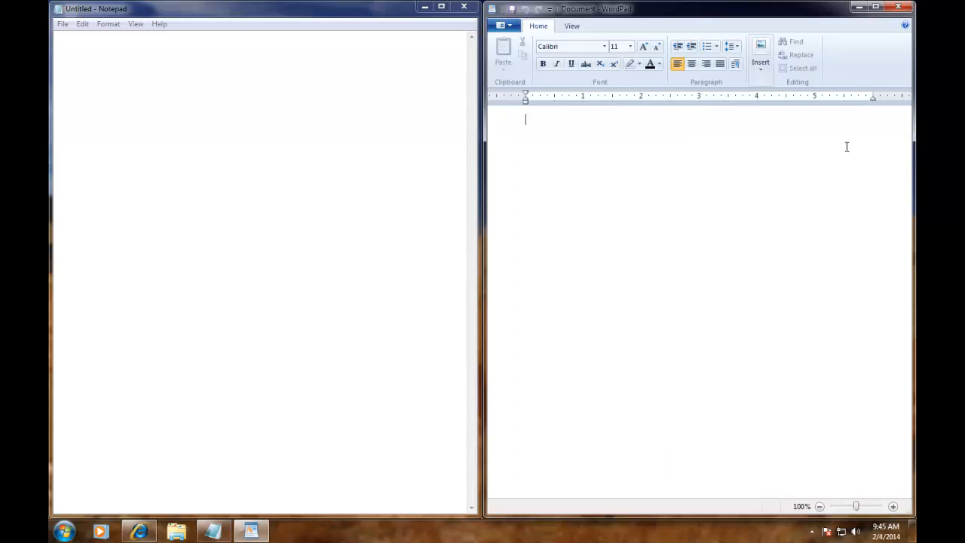
{"action": "mouse_move", "coordinate": [139, 533]}
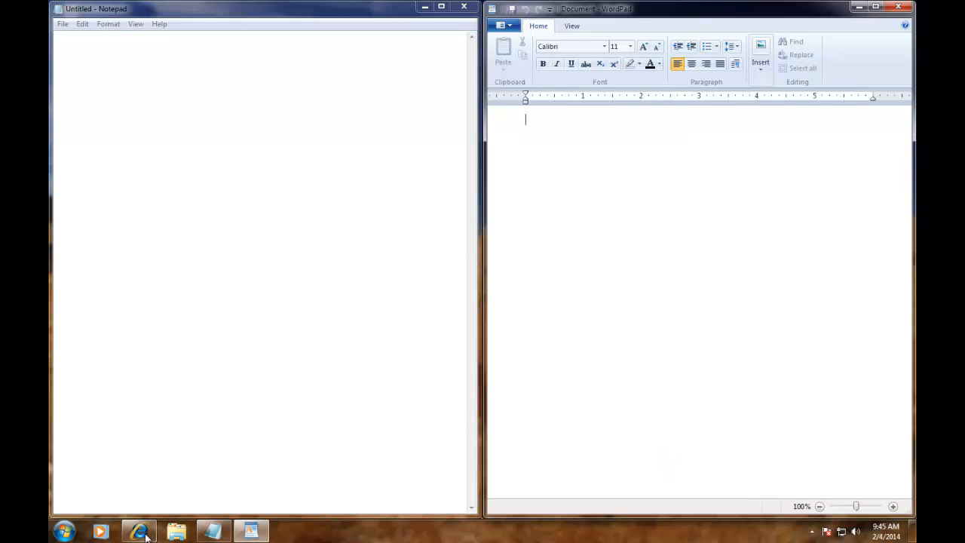
Bring a program window forward from the taskbar
{"action": "left_click", "coordinate": [138, 530]}
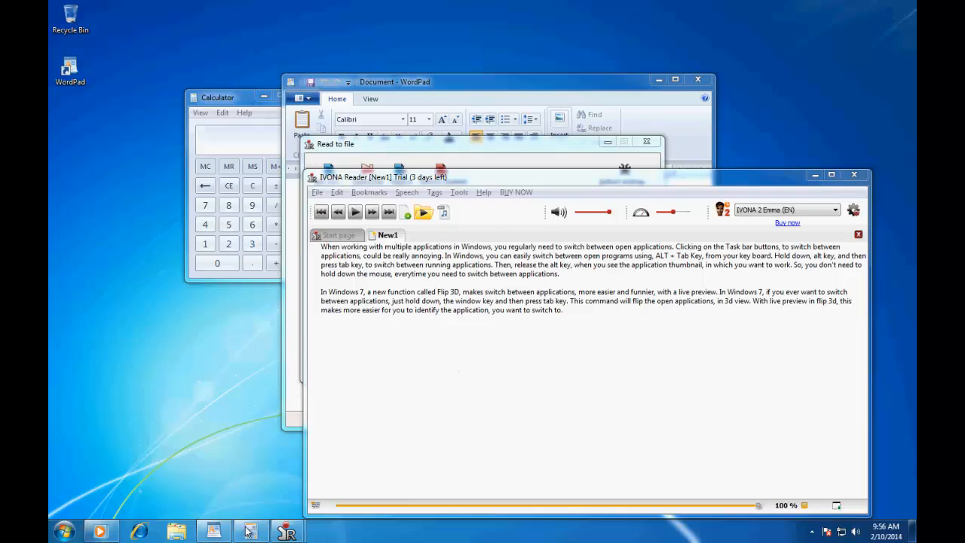
{"action": "left_click", "coordinate": [213, 530]}
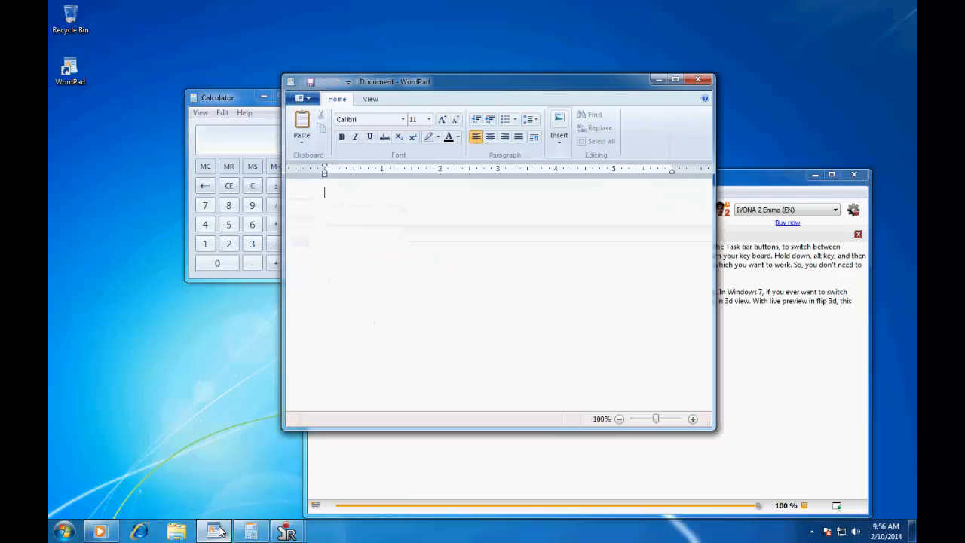
{"action": "left_click", "coordinate": [253, 531]}
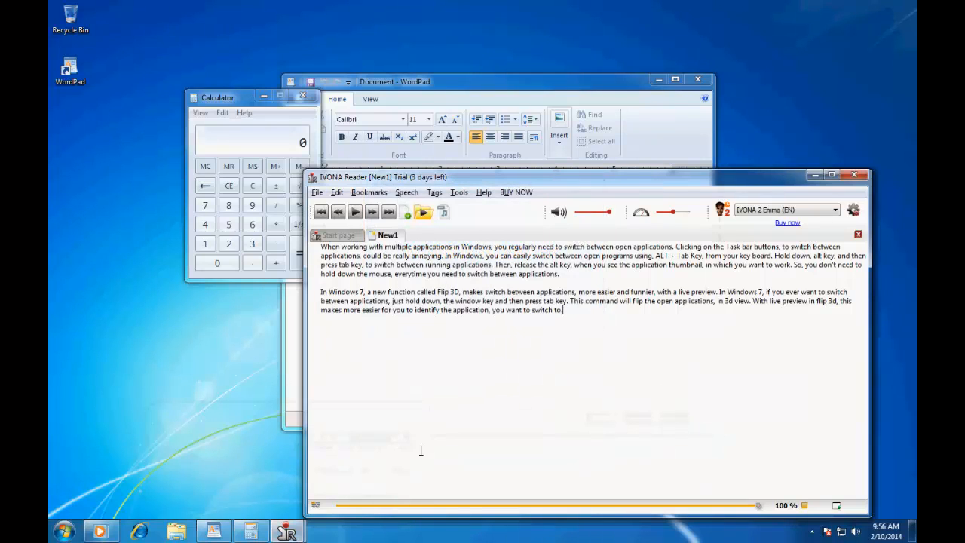
{"action": "key", "text": "alt+tab"}
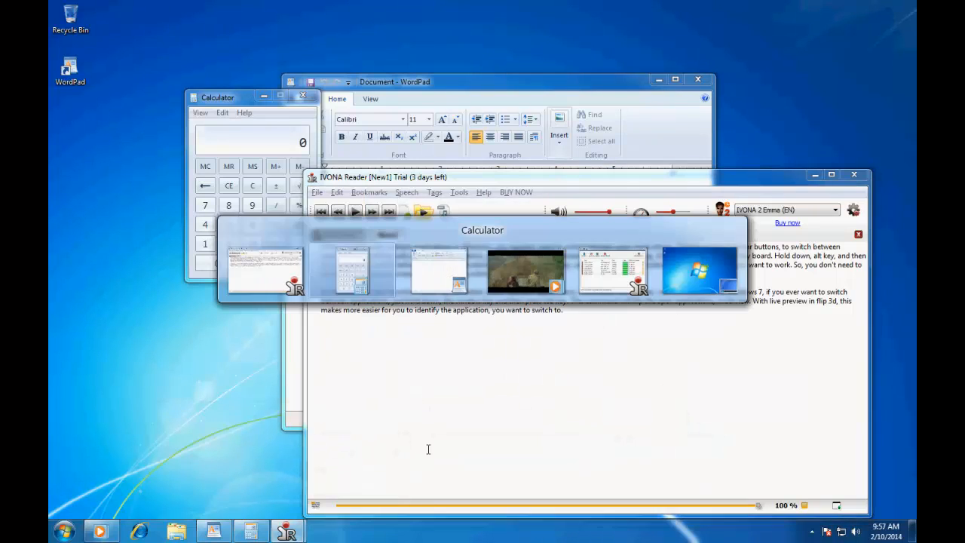
{"action": "left_click", "coordinate": [525, 270]}
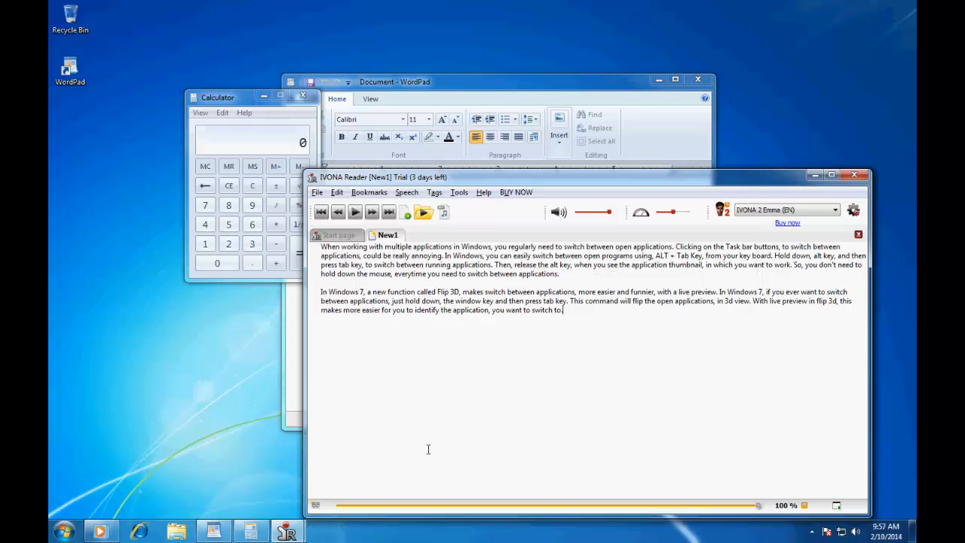
{"action": "mouse_move", "coordinate": [429, 455]}
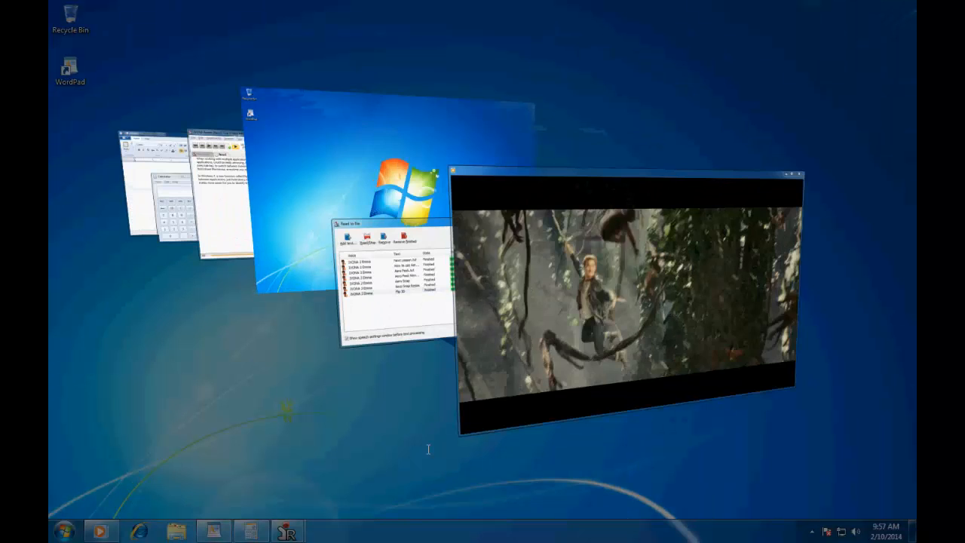
Cycle the next window to the front of the Flip 3D stack
{"action": "key", "text": "Tab"}
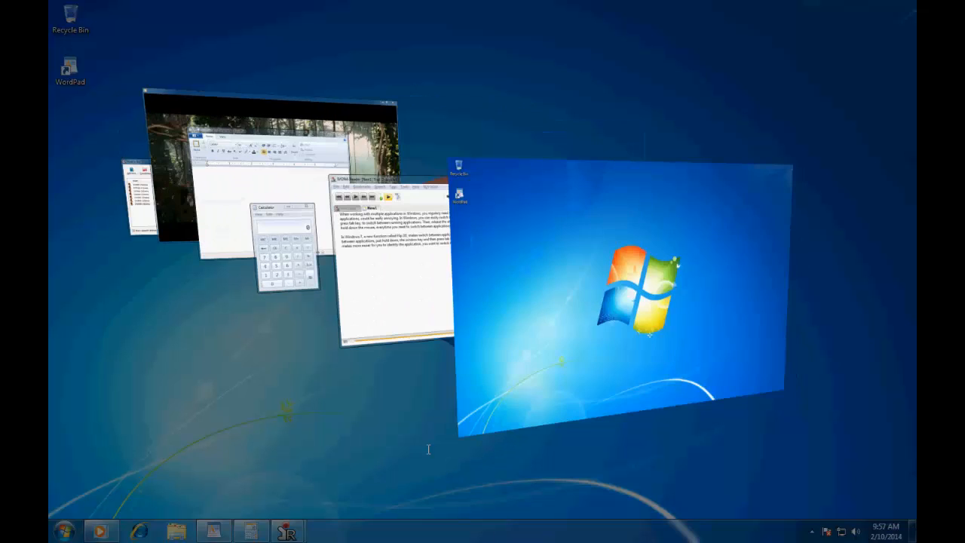